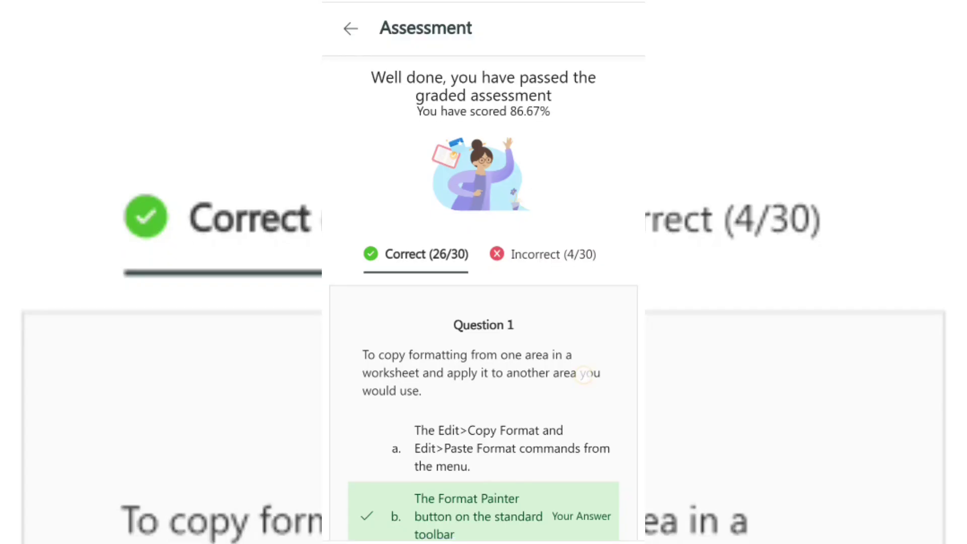
scroll(down, 3)
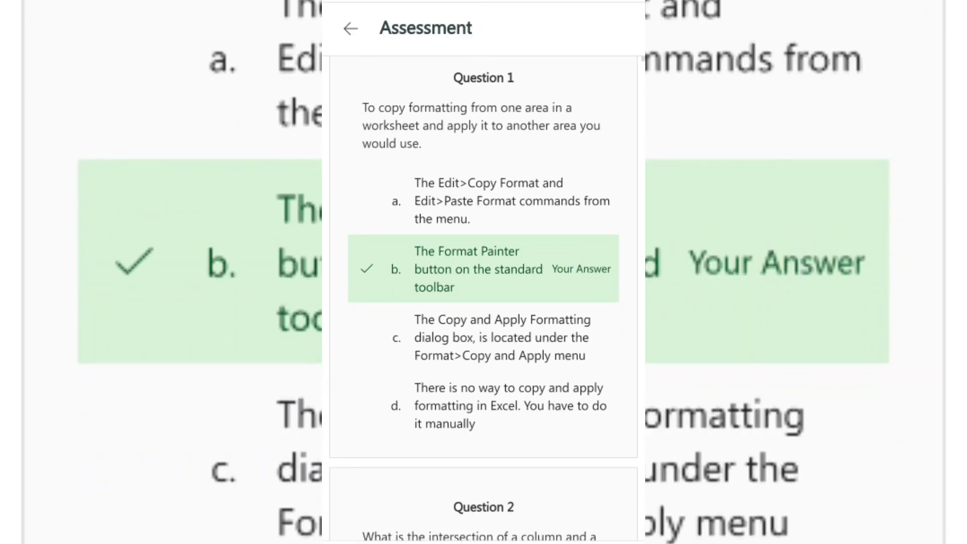
scroll(down, 3)
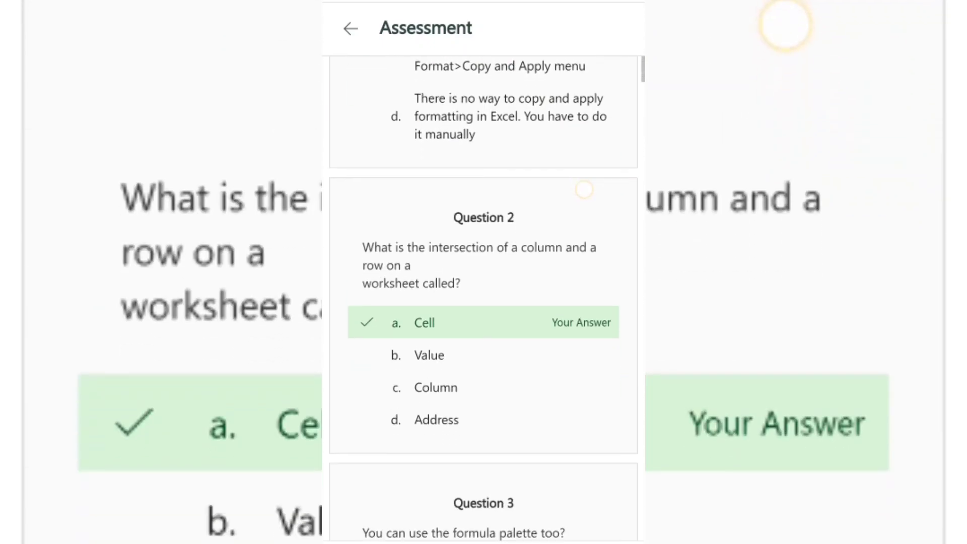
scroll(down, 3)
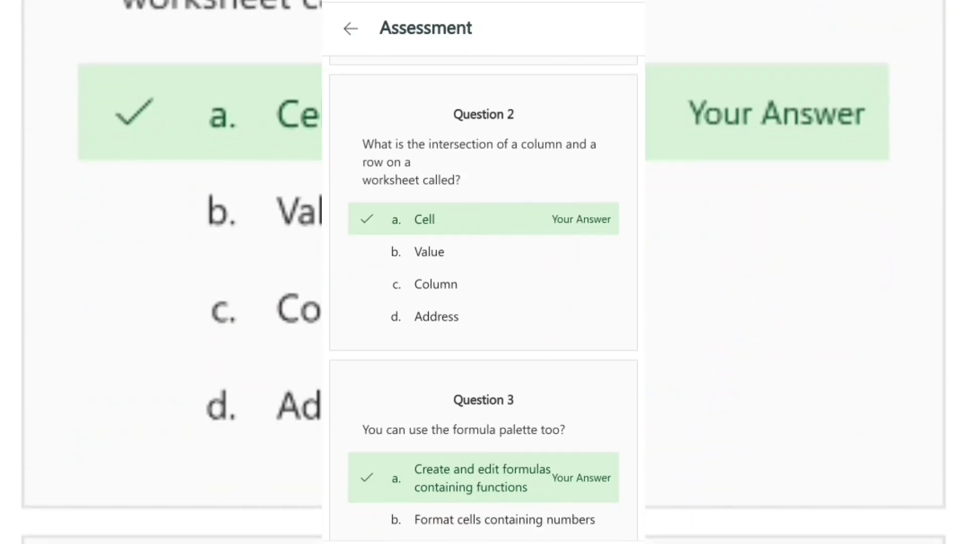
scroll(down, 3)
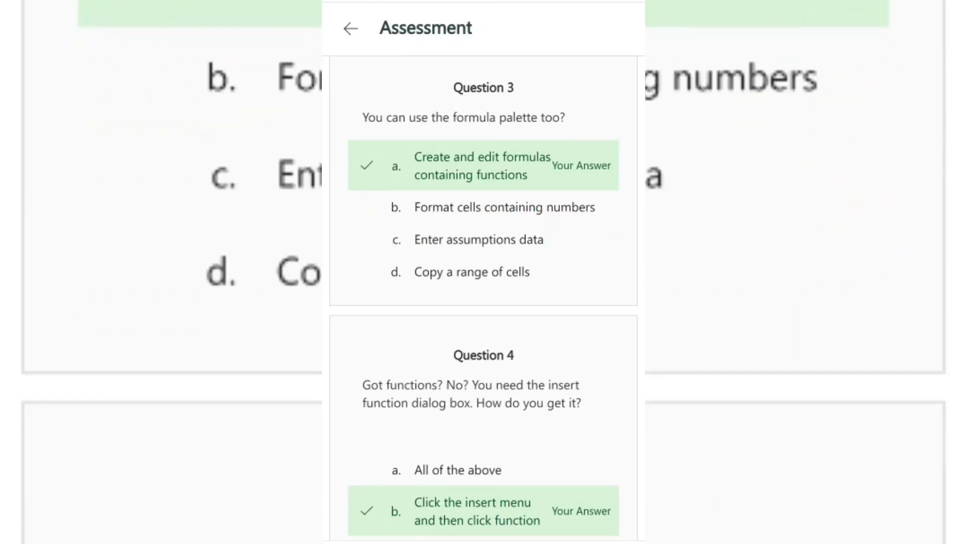
scroll(down, 3)
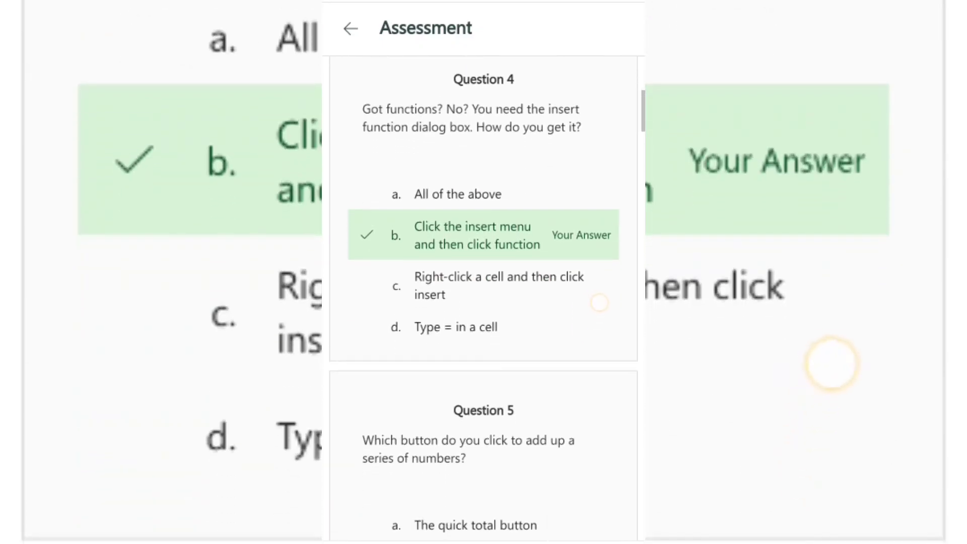
scroll(down, 3)
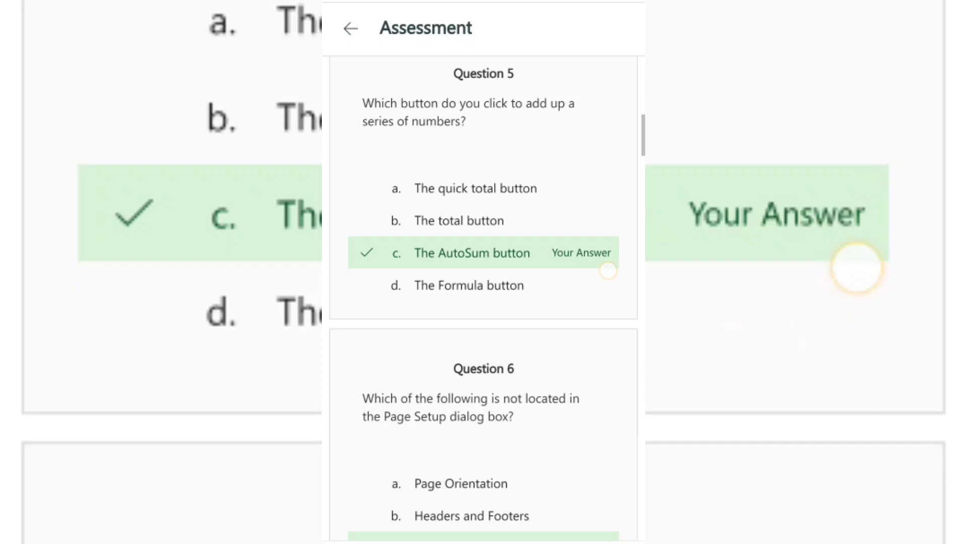
scroll(down, 3)
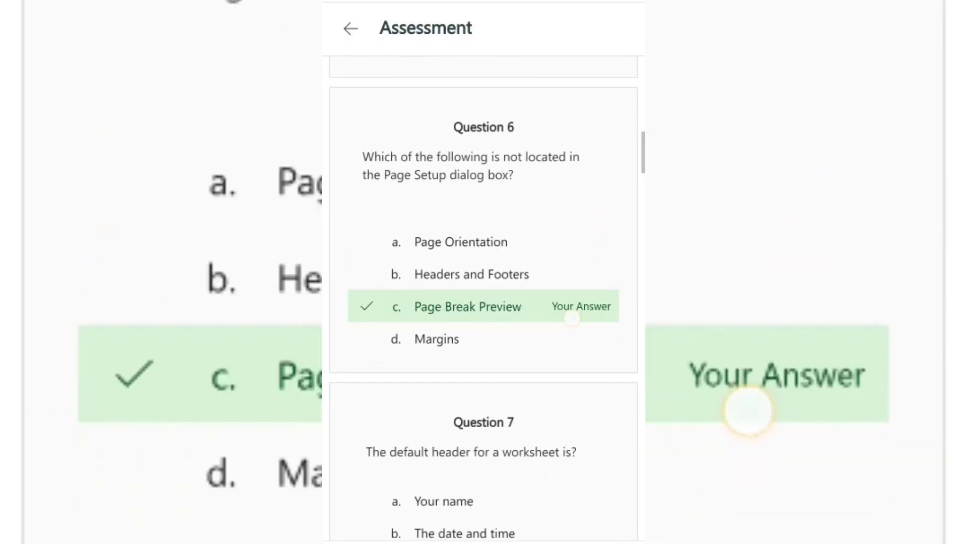
scroll(down, 3)
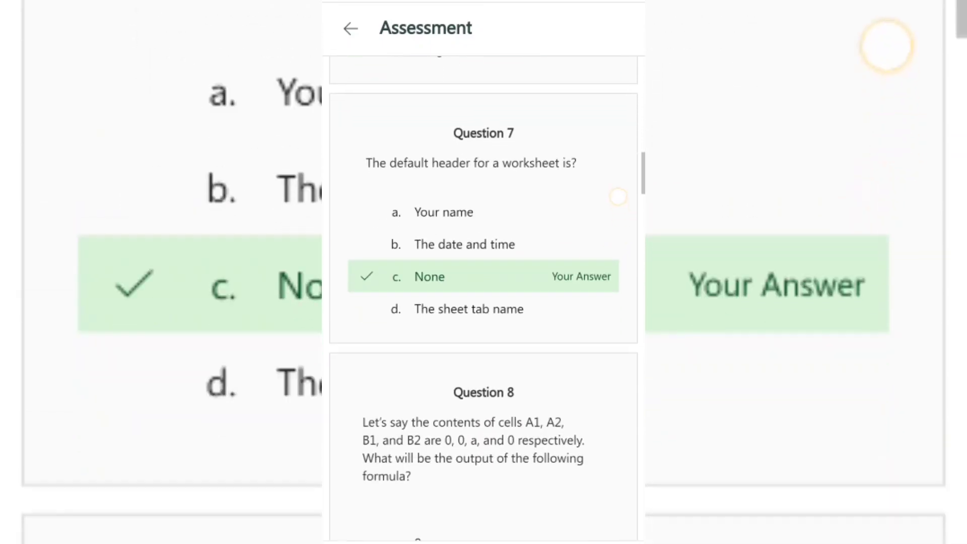
scroll(down, 3)
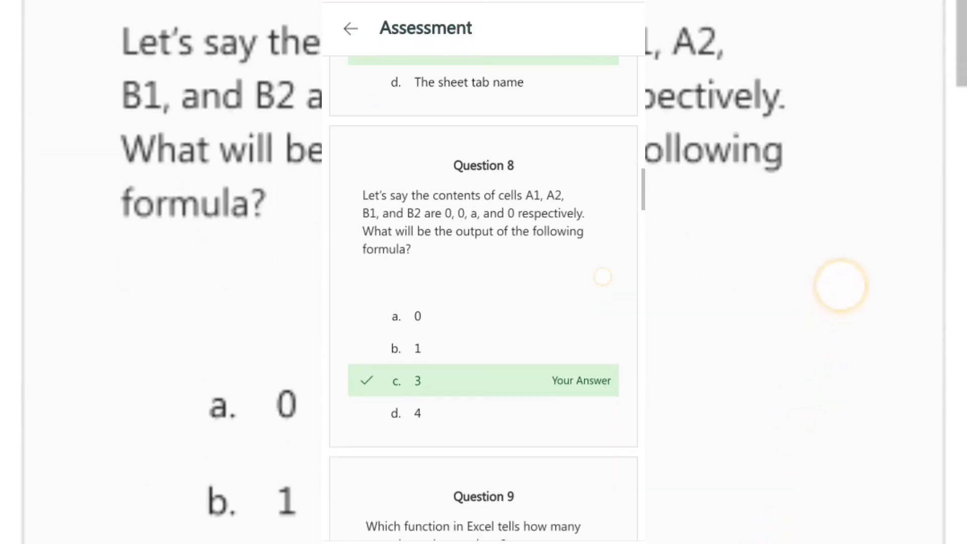
scroll(down, 3)
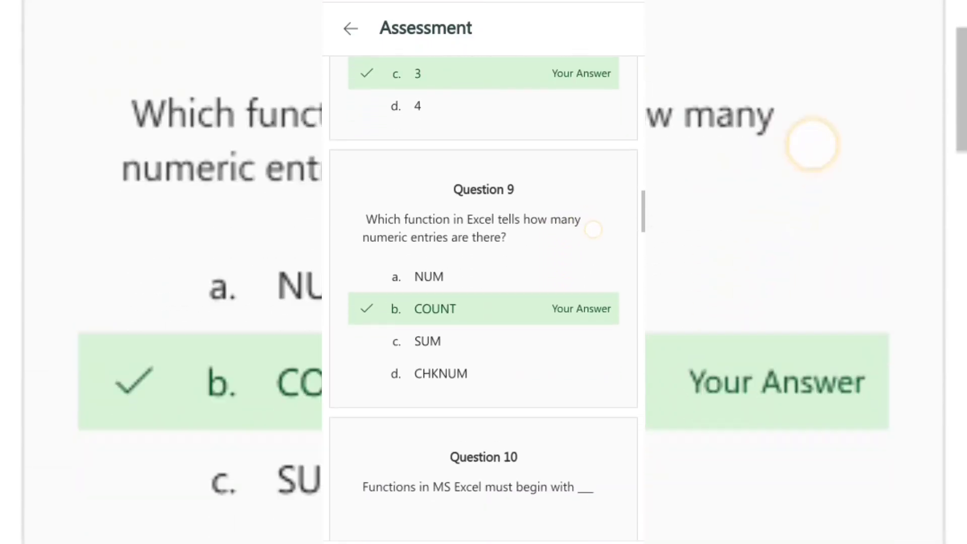
scroll(down, 3)
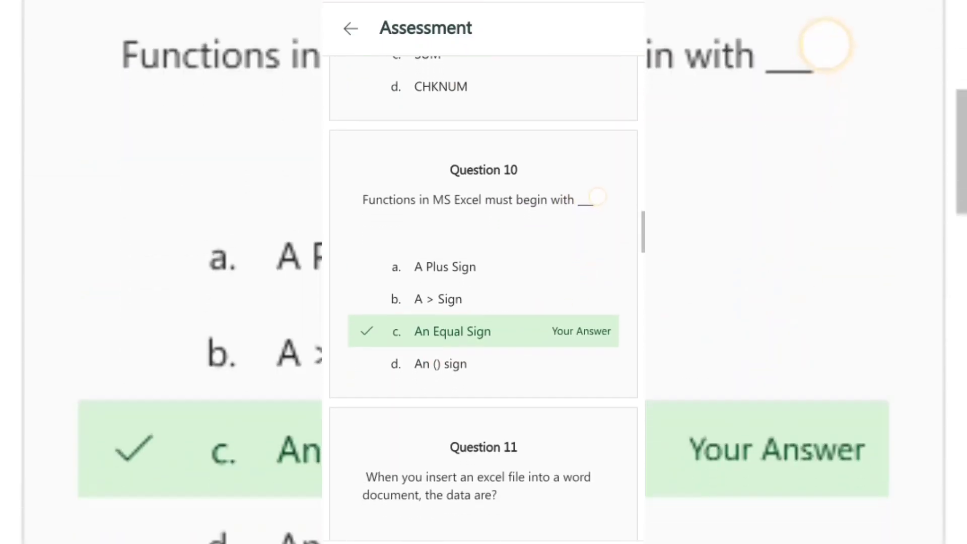
scroll(down, 3)
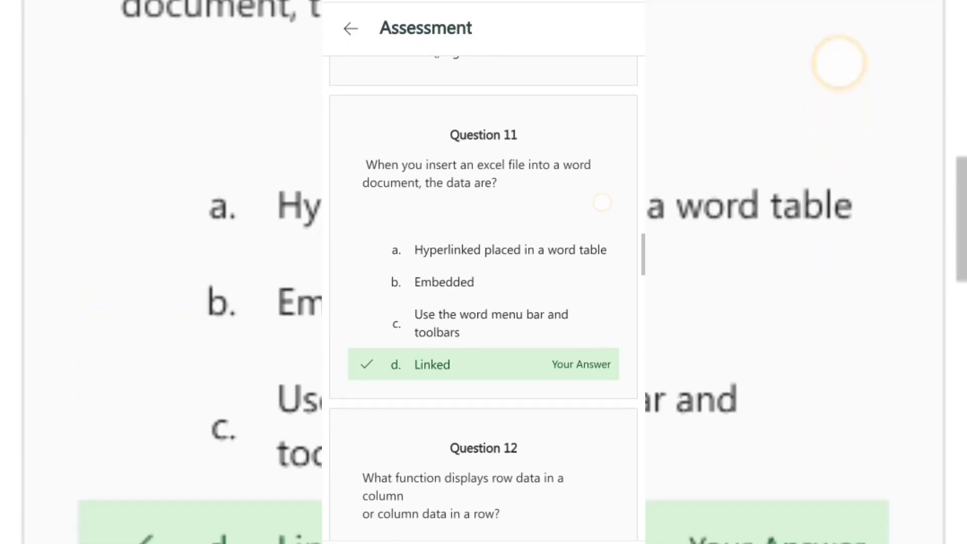
scroll(down, 3)
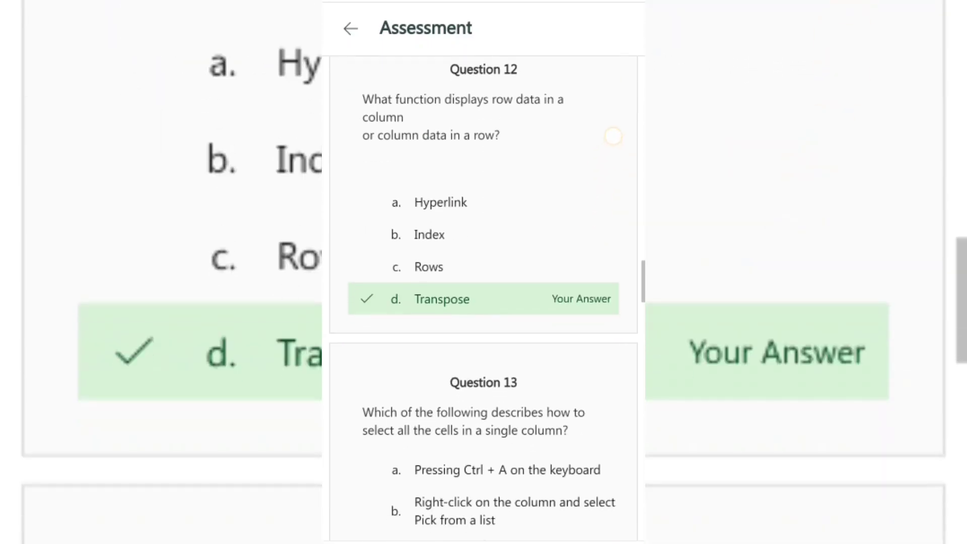
scroll(down, 3)
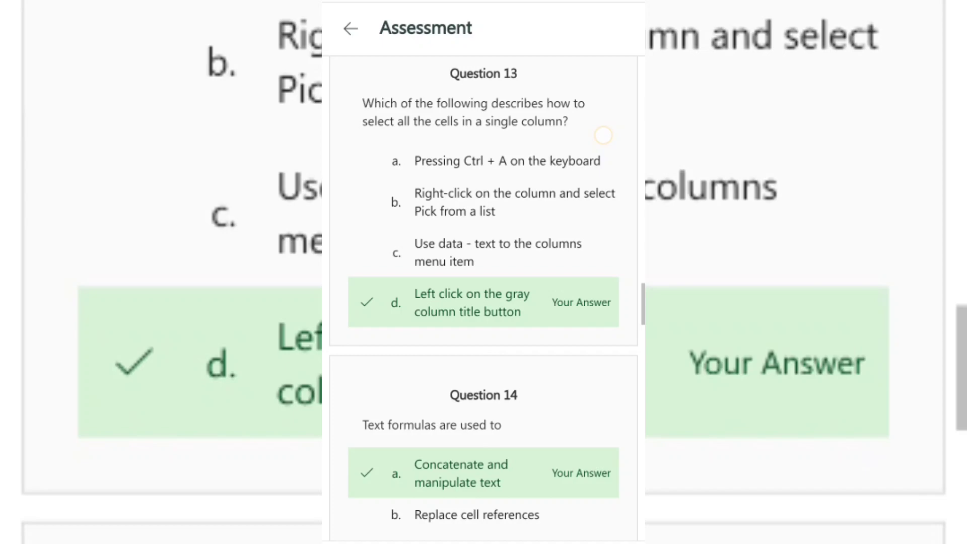
scroll(down, 3)
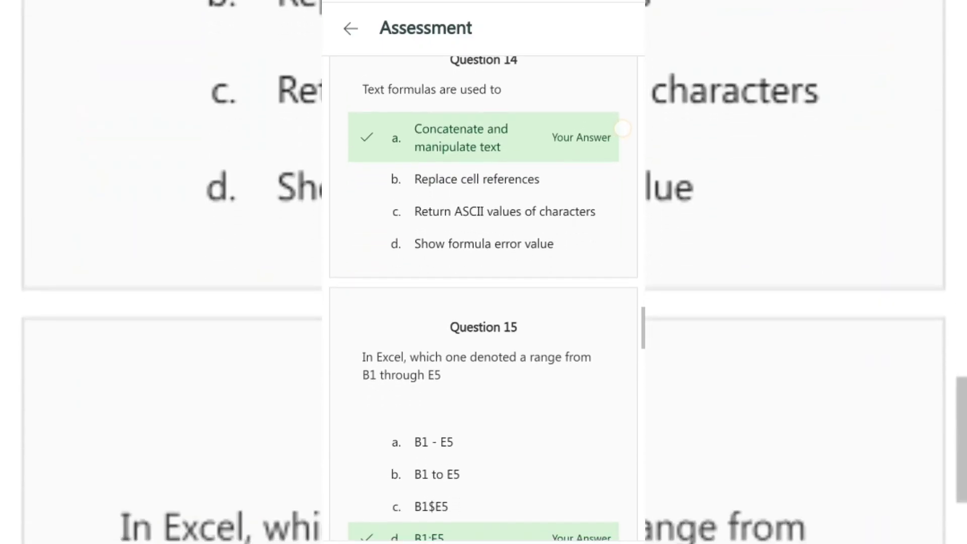
scroll(down, 3)
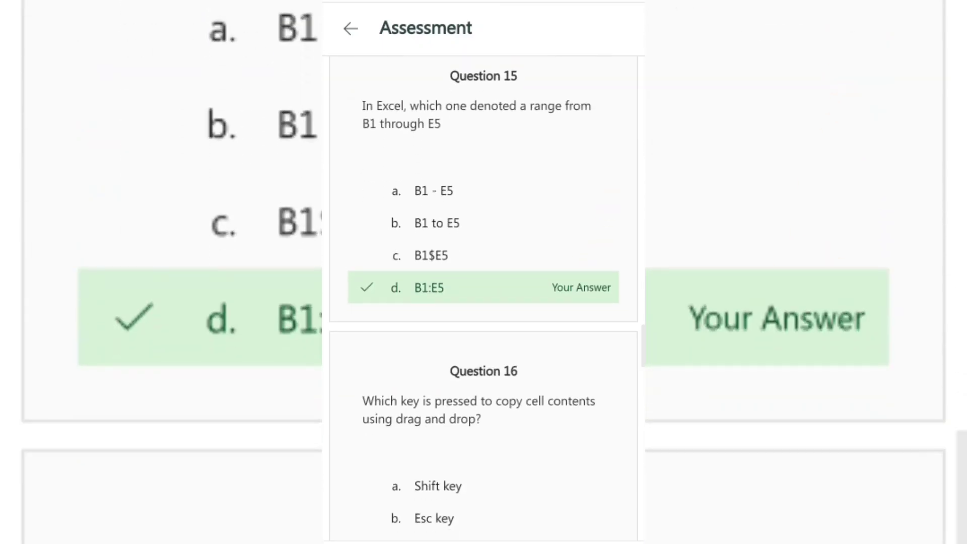
scroll(down, 3)
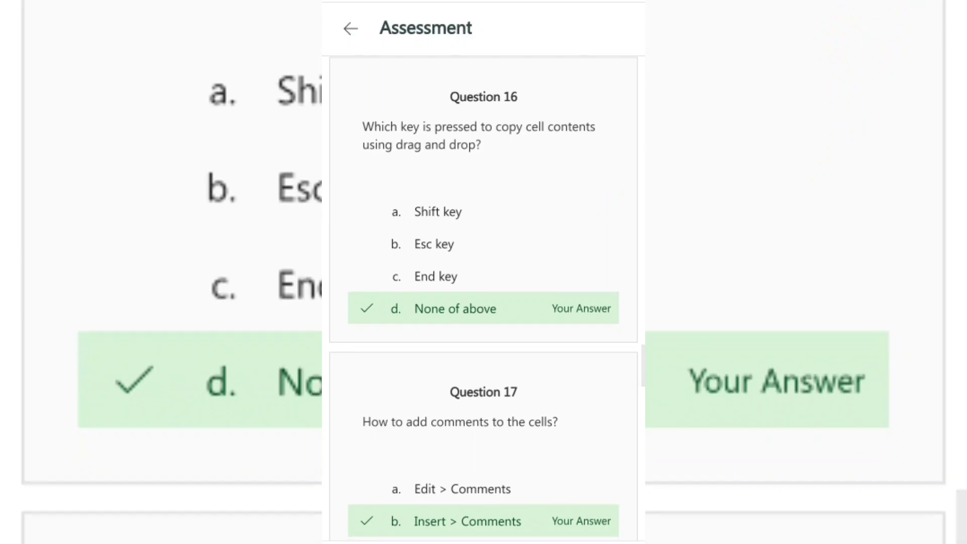
scroll(down, 3)
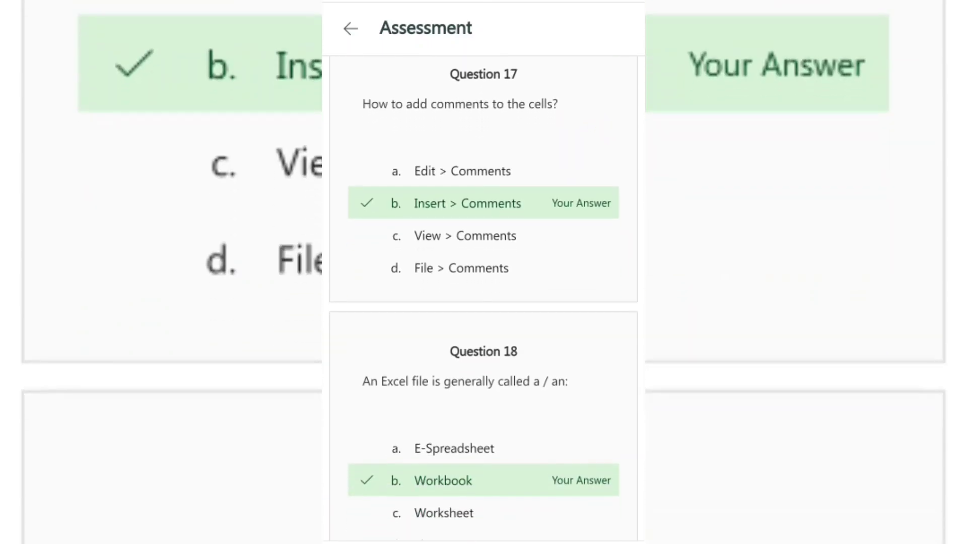
scroll(down, 3)
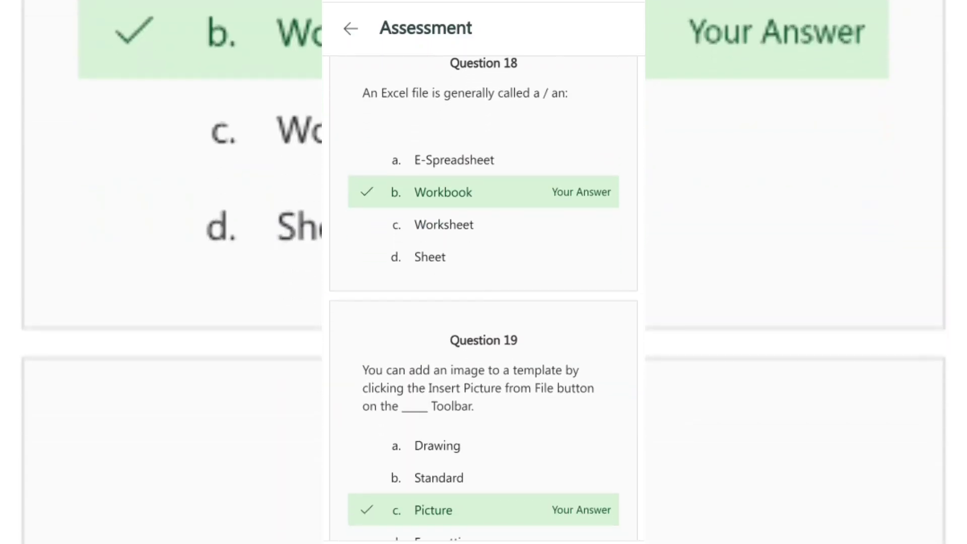
scroll(down, 3)
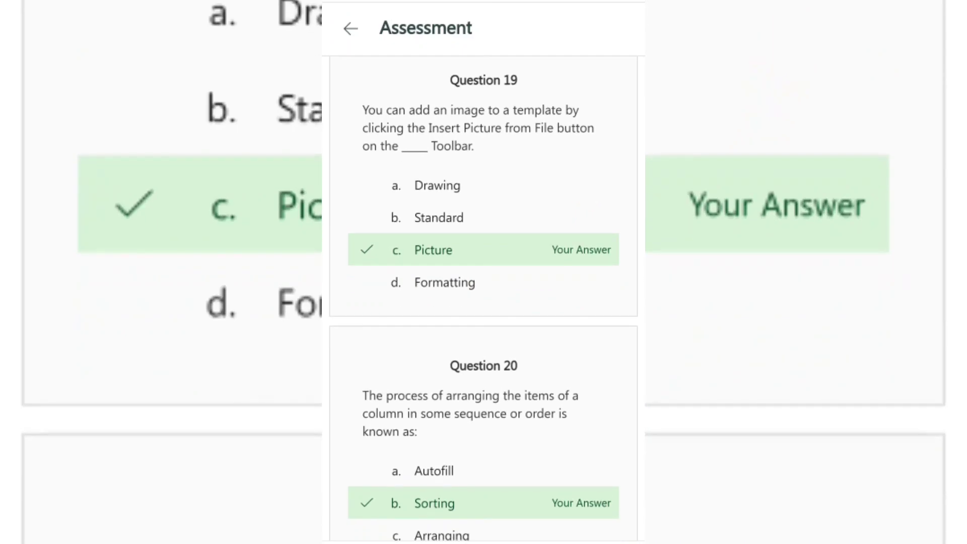
scroll(down, 3)
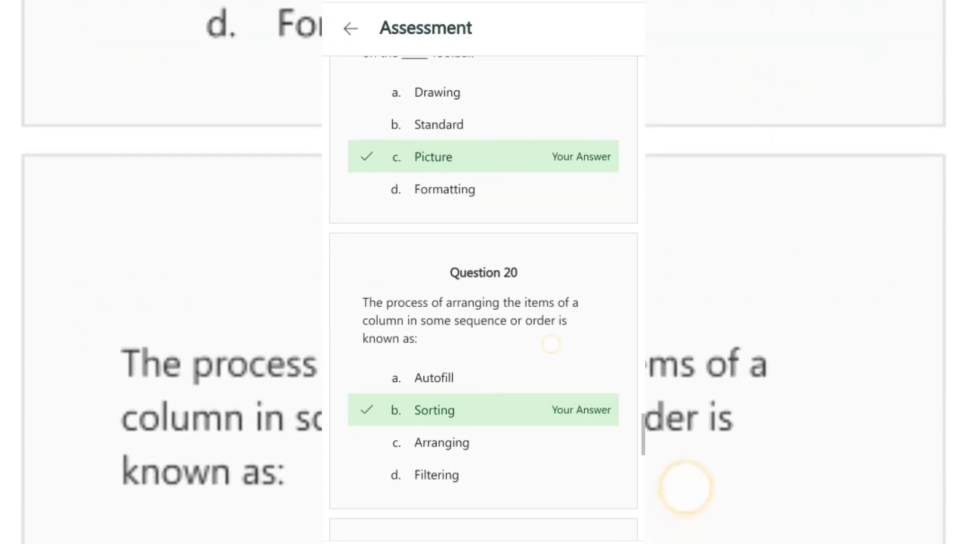
scroll(down, 3)
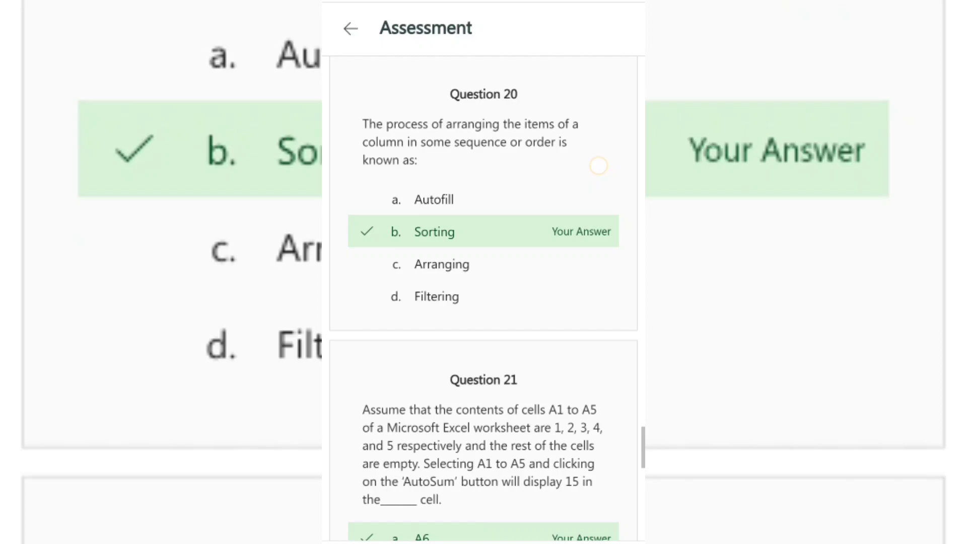
scroll(down, 3)
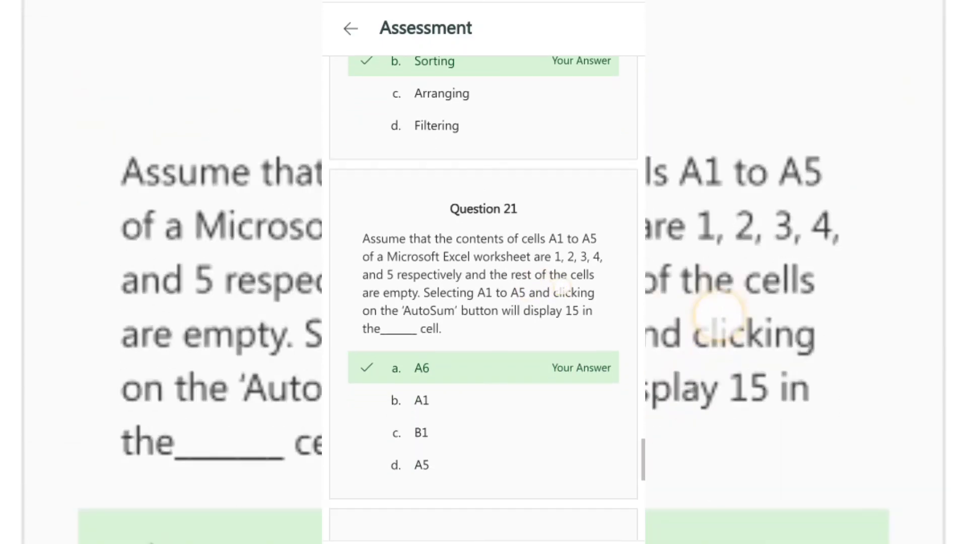
scroll(down, 3)
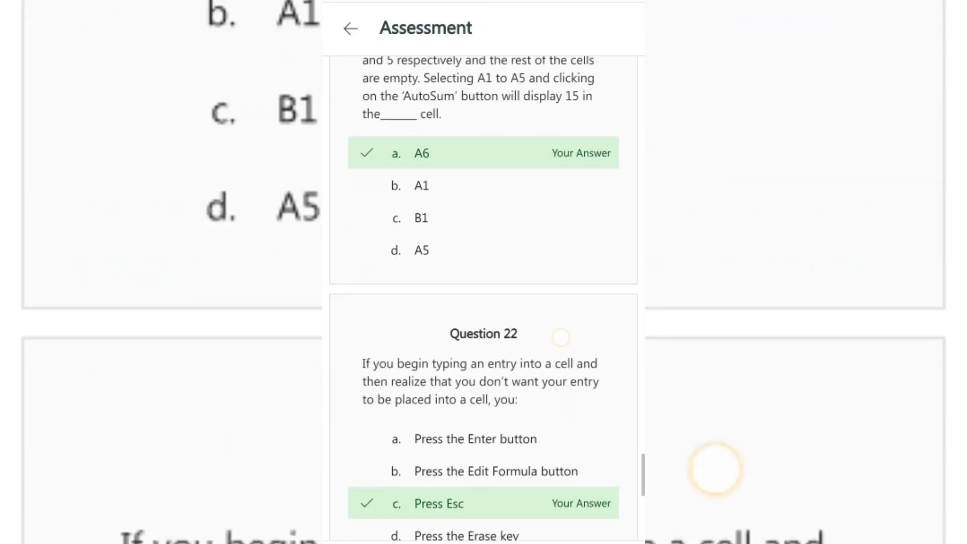
scroll(down, 3)
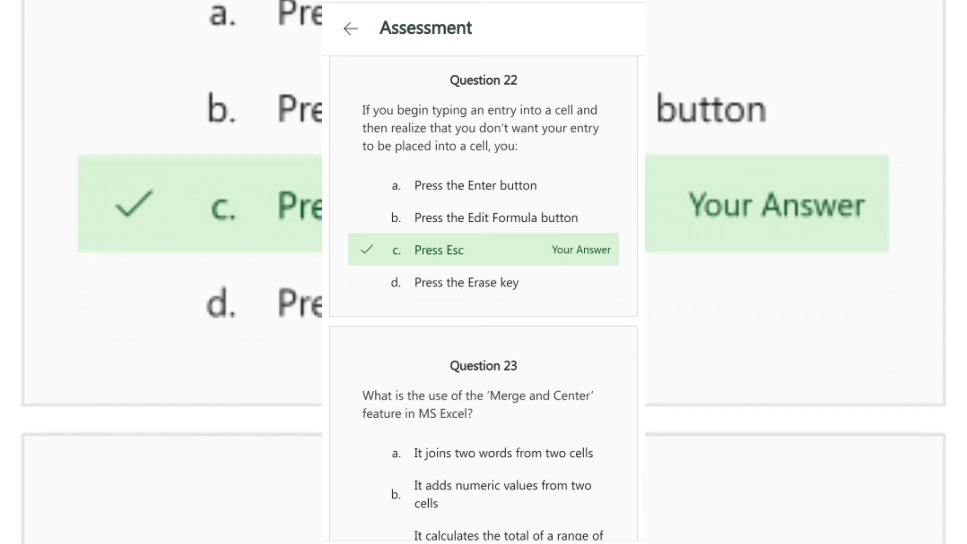
scroll(down, 3)
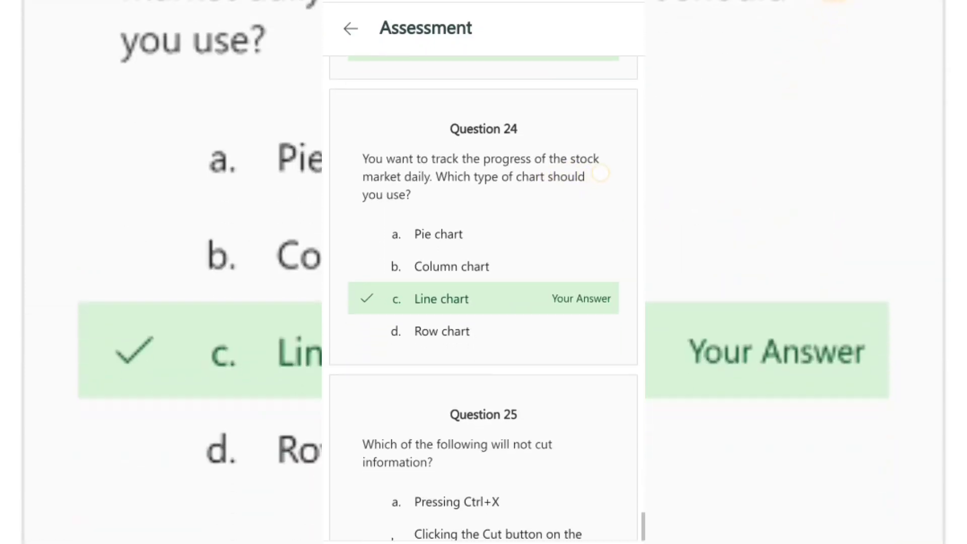
scroll(down, 3)
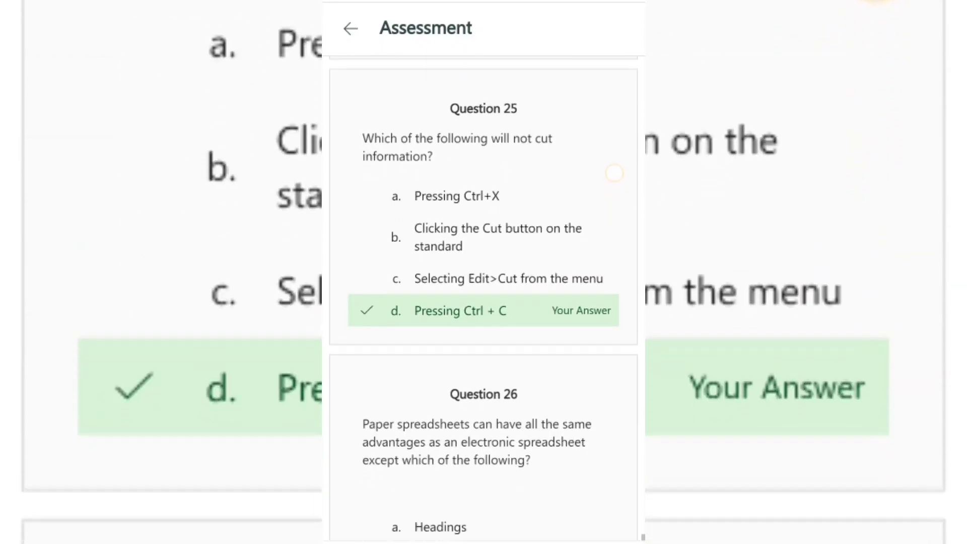
scroll(down, 3)
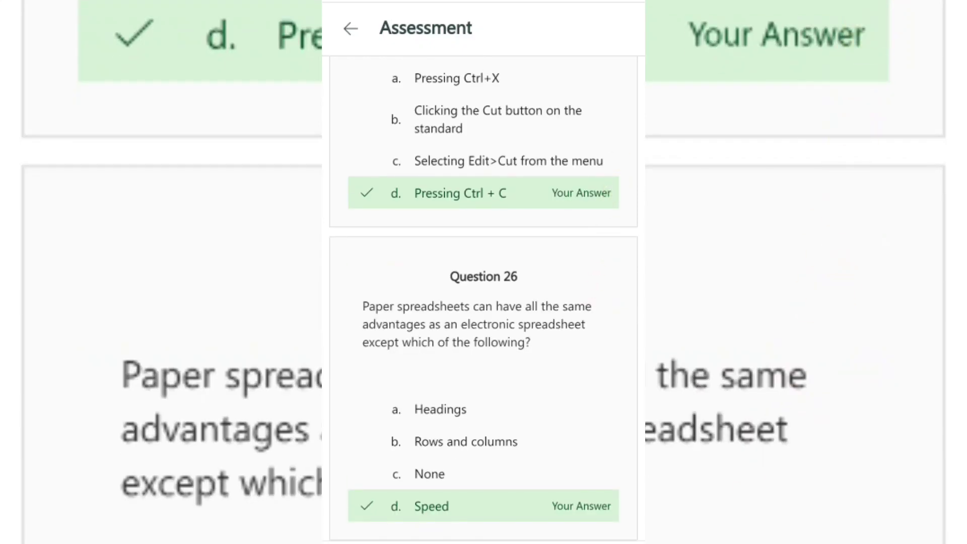